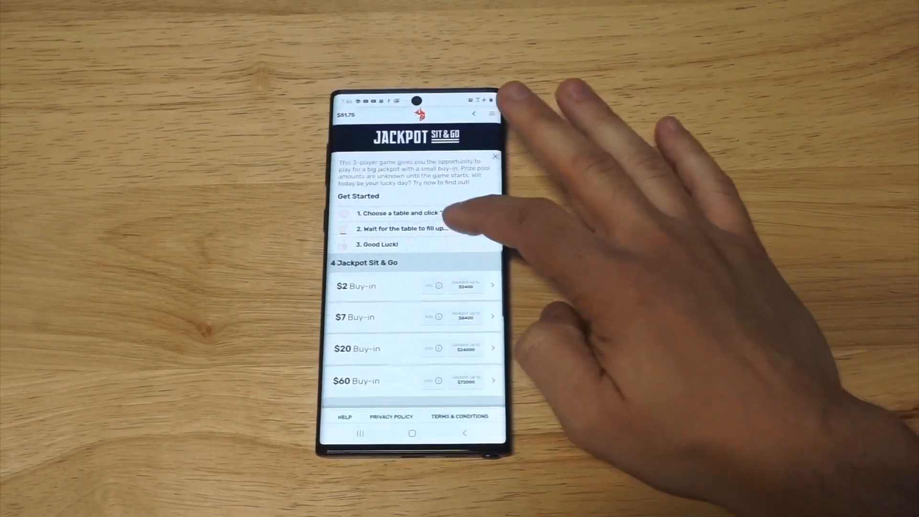
Scroll to the $20 three-player Jackpot Sit & Go and confirm the buy-in with PLAY NOW
scroll(down, 3)
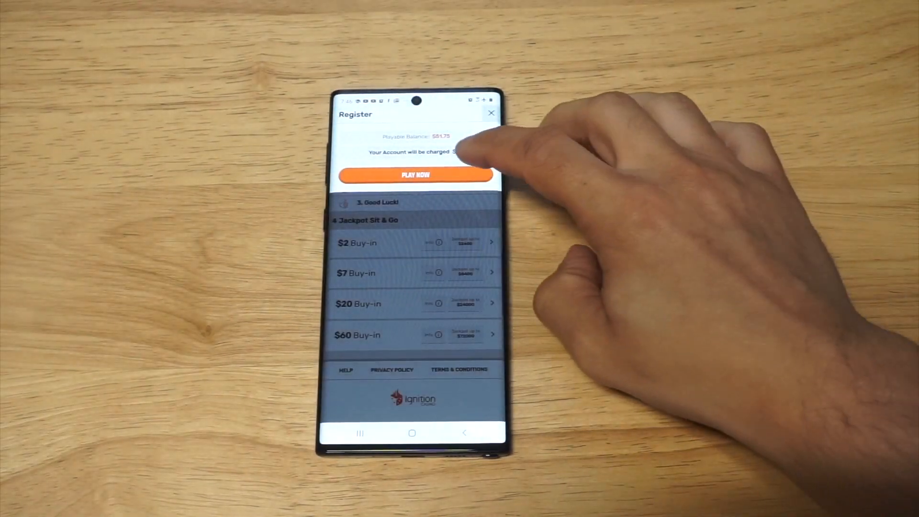
click(416, 175)
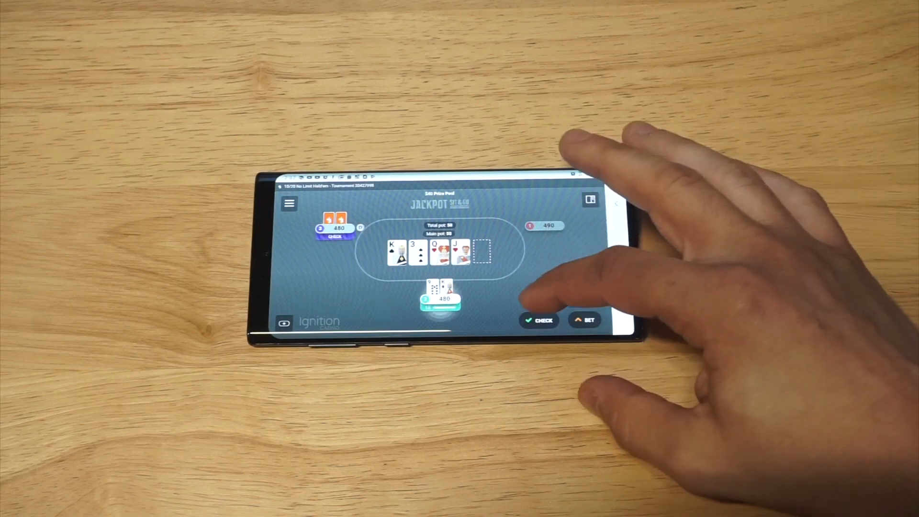
Check the turn holding kings, then select the Fold pre-action as the hand ends
click(540, 320)
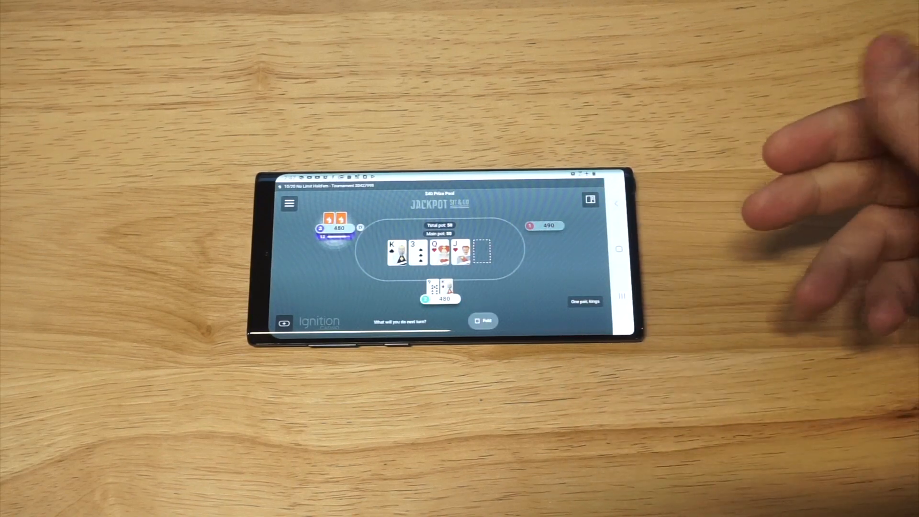
click(483, 321)
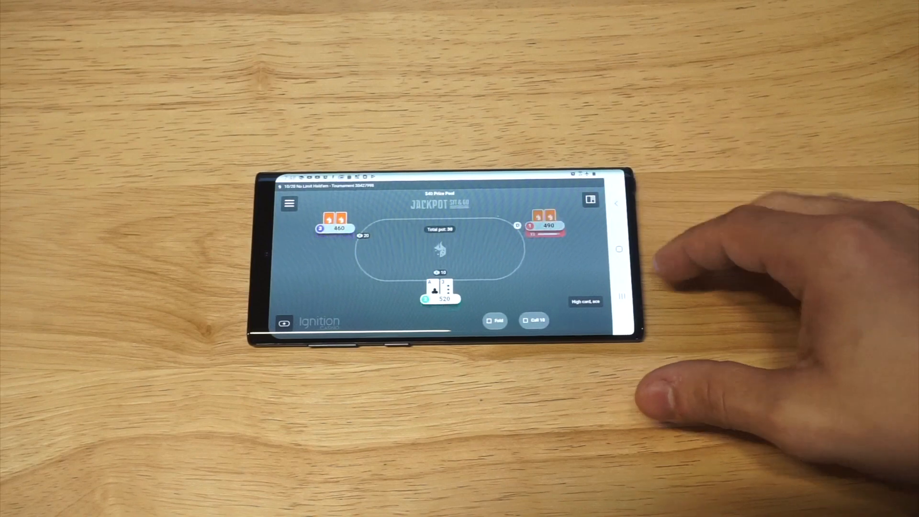
Call 10 preflop with ace-high, then check the flop and the turn
click(535, 321)
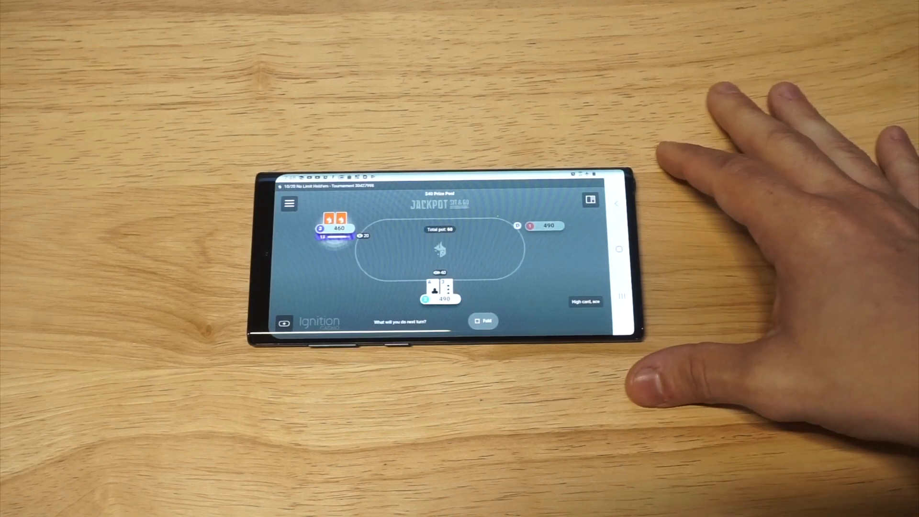
click(483, 321)
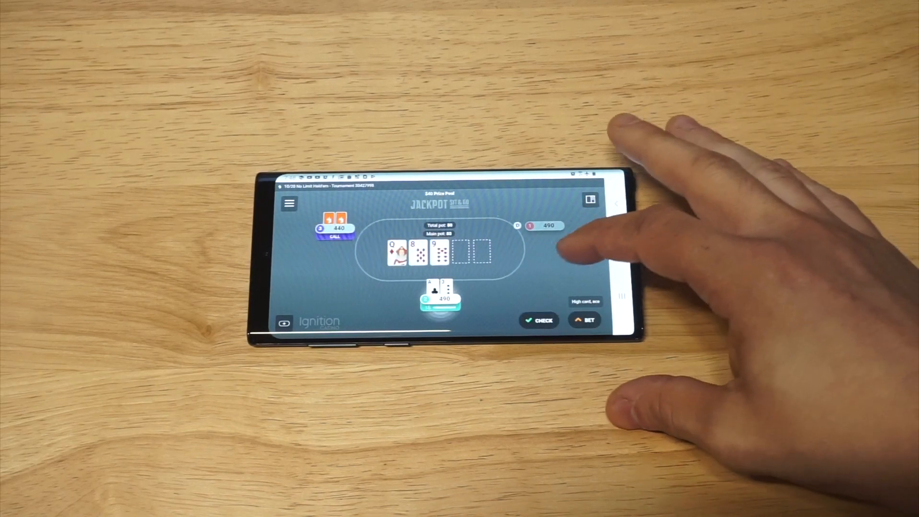
click(538, 320)
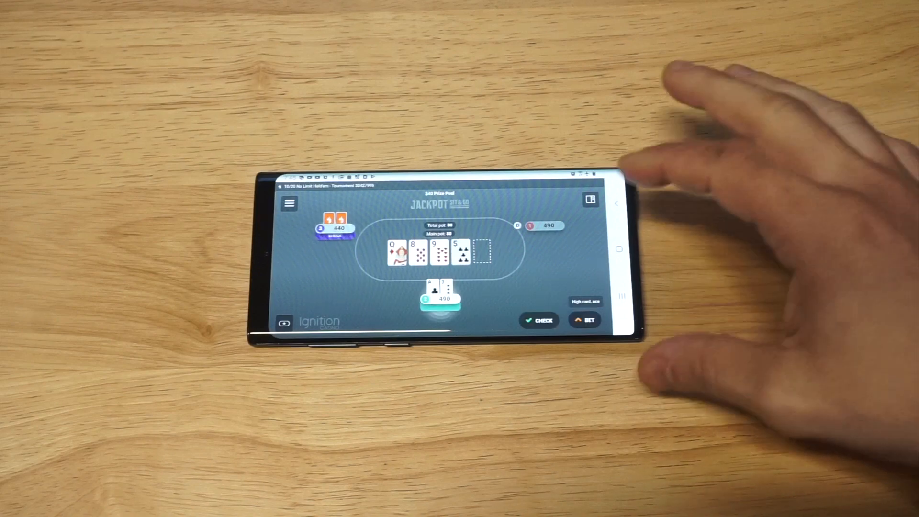
click(539, 320)
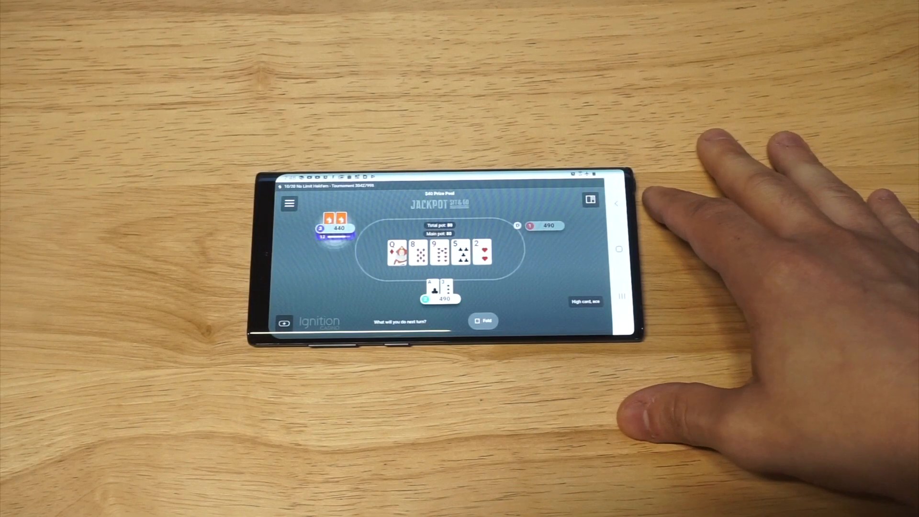
click(483, 321)
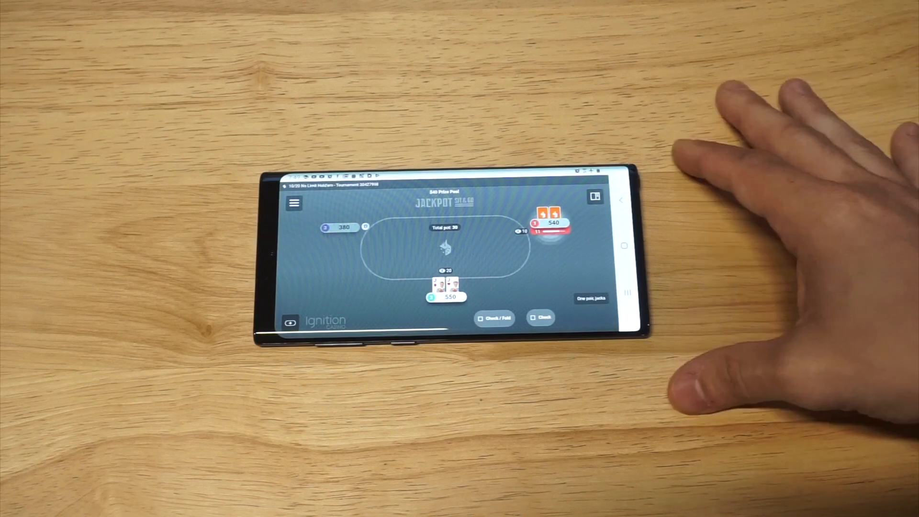
With pocket jacks, check preflop, call 20 on the flop, and check the river
click(540, 318)
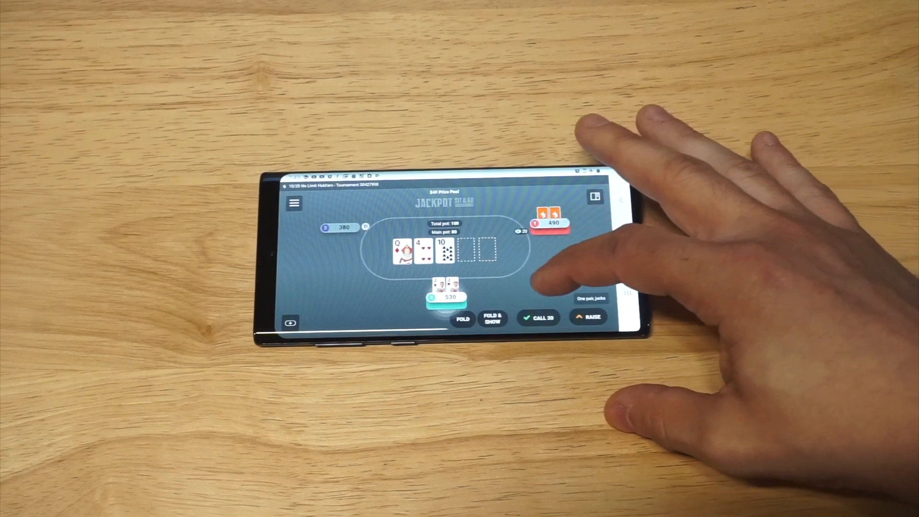
click(538, 318)
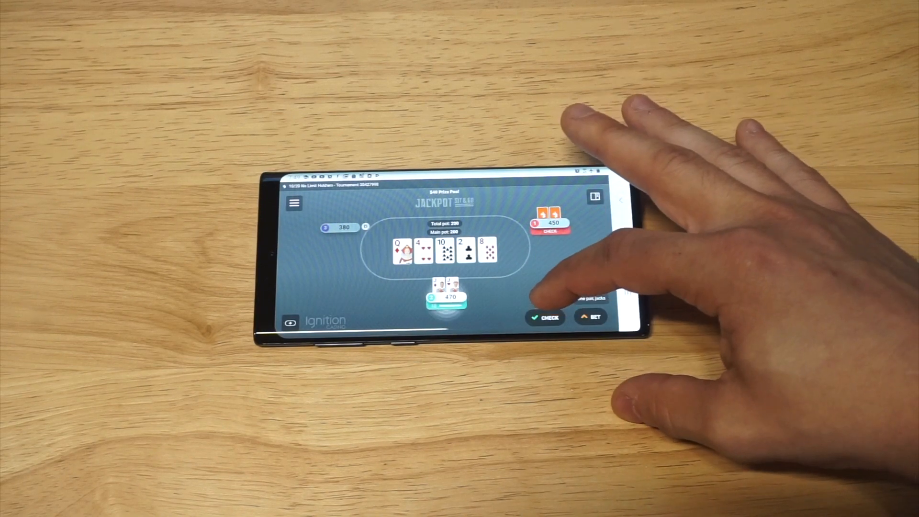
click(545, 318)
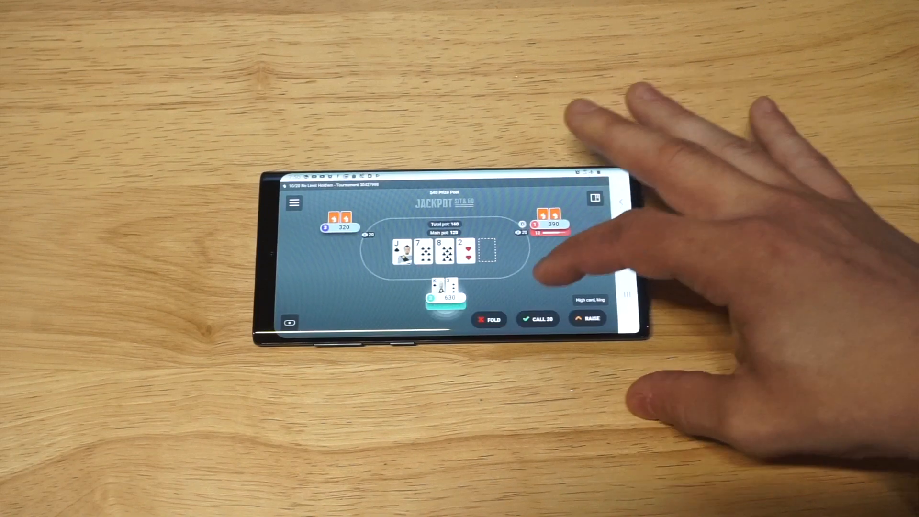
Call 20 on the turn and call 100 on the river with king-high
click(537, 319)
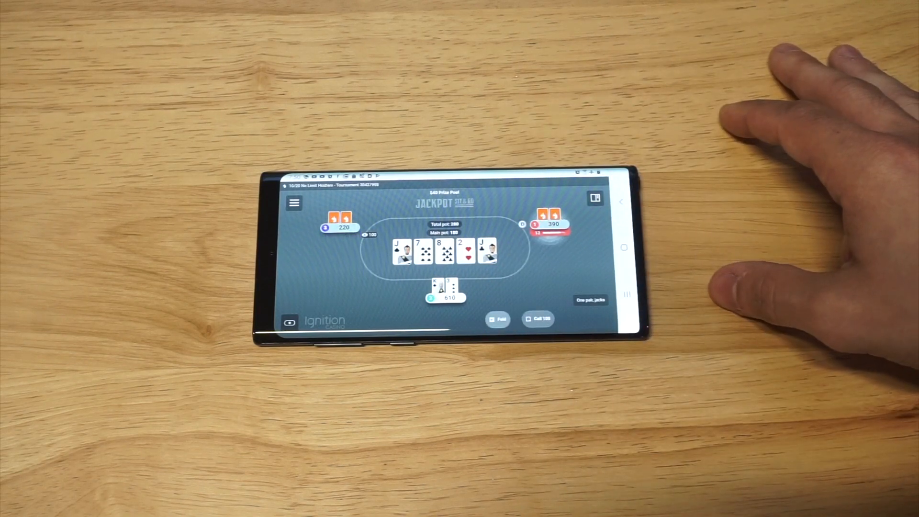
click(538, 319)
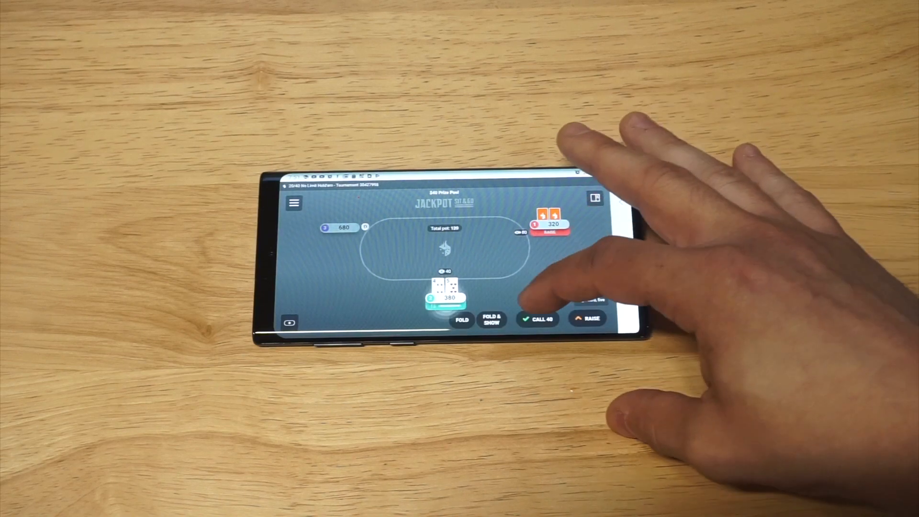
Call the 40-chip preflop raise, then answer the 80-chip turn bet
click(536, 319)
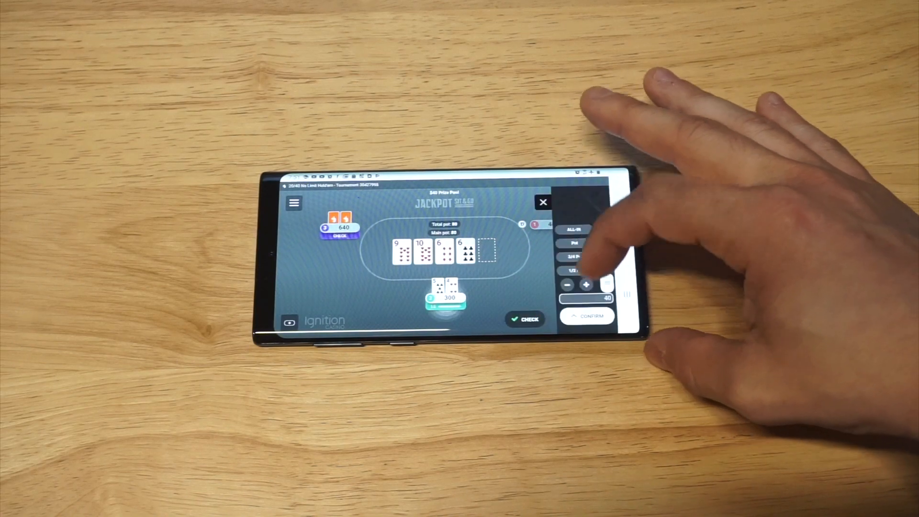
click(541, 202)
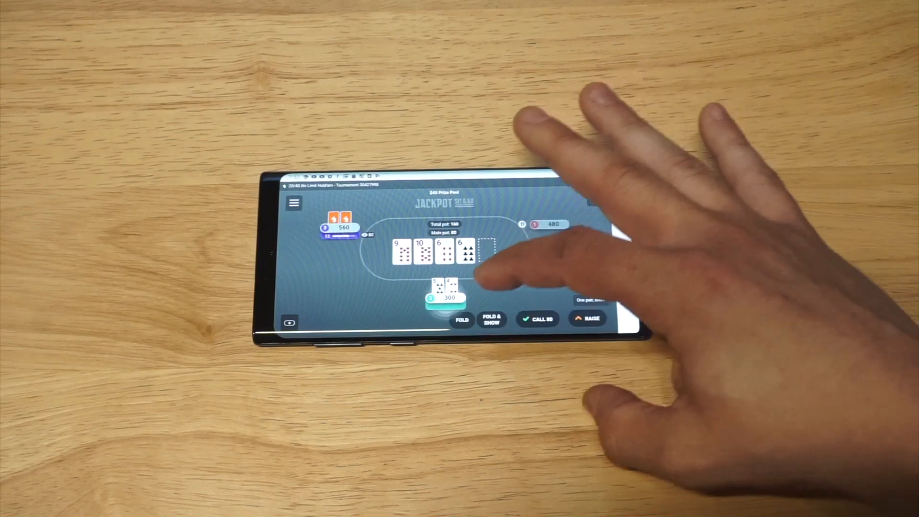
click(537, 319)
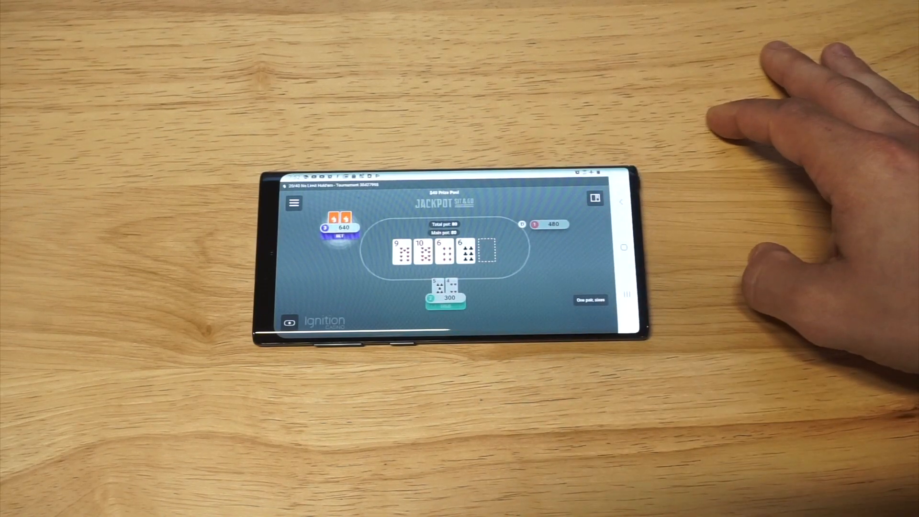